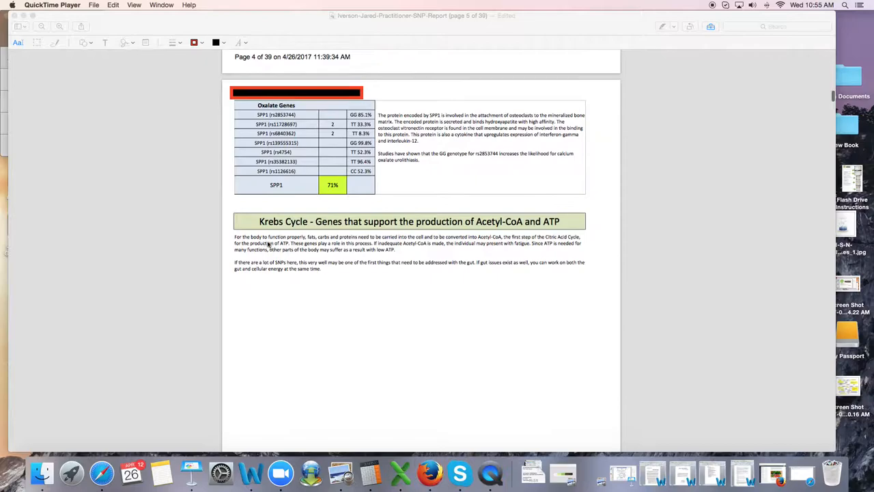
scroll(down, 3)
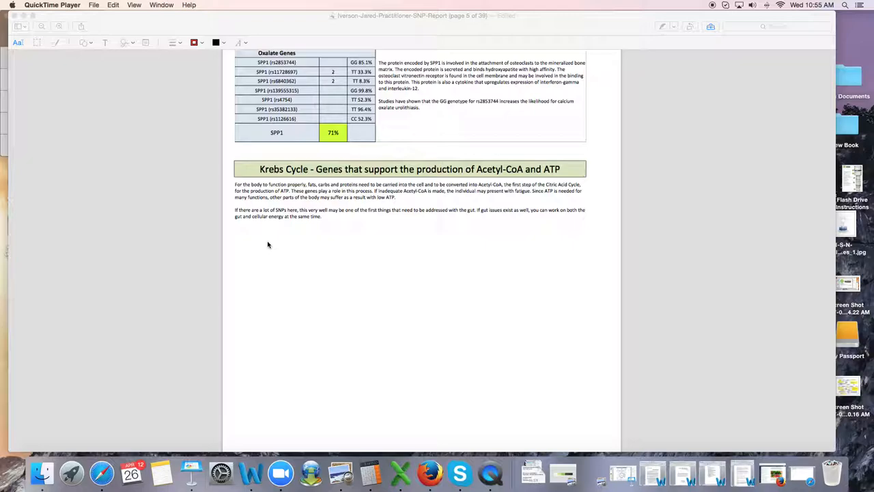
scroll(down, 3)
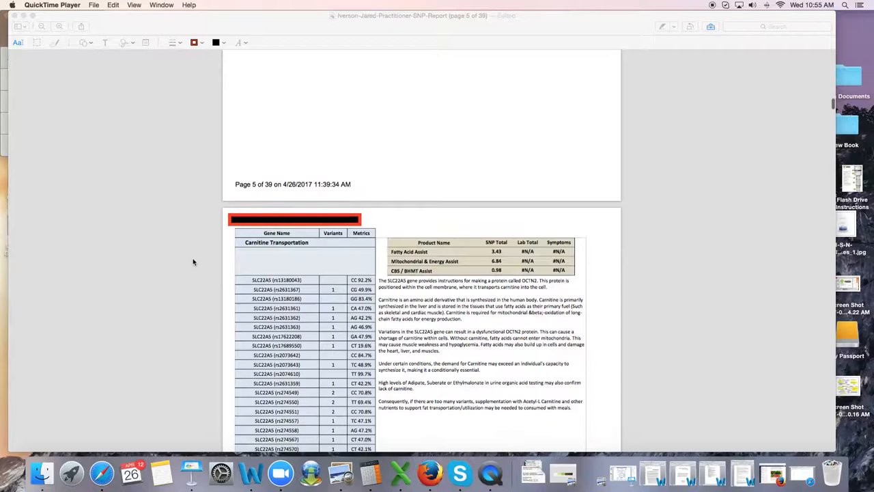
scroll(down, 3)
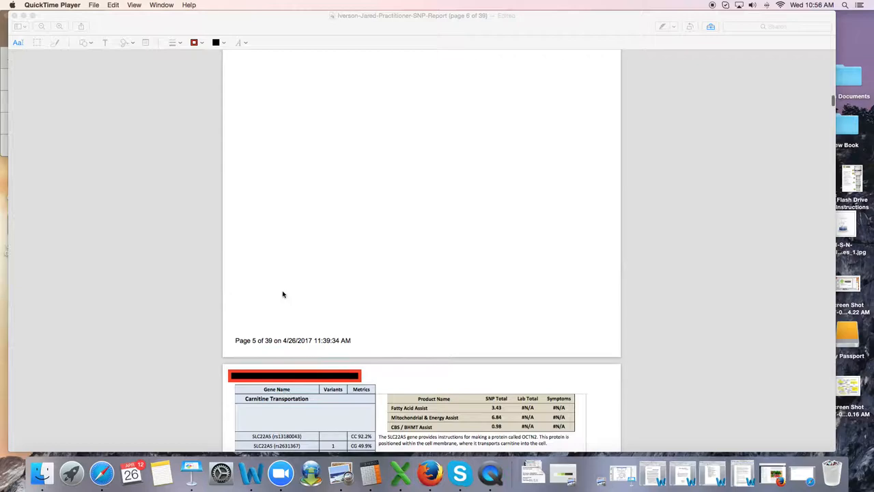
scroll(down, 3)
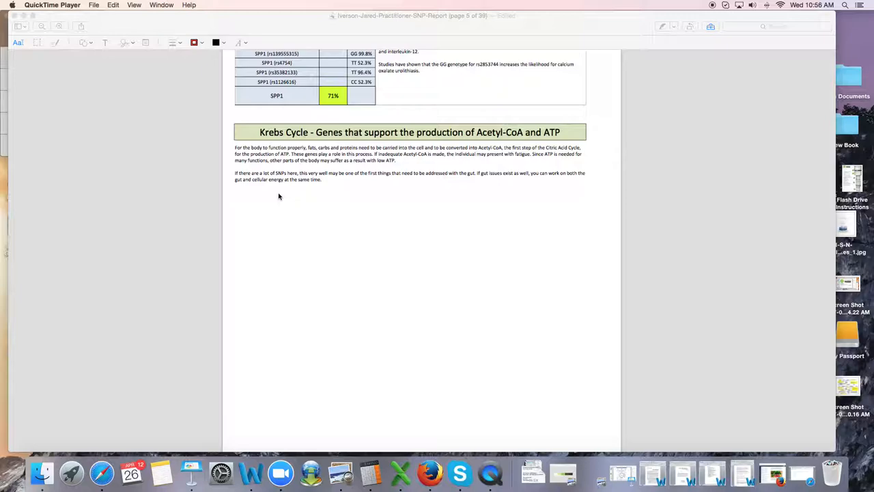
mouse_move(172, 358)
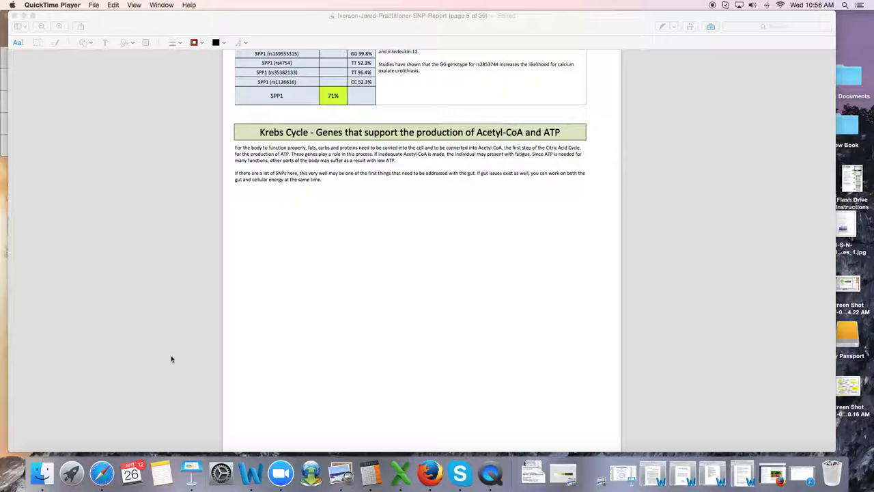
scroll(down, 3)
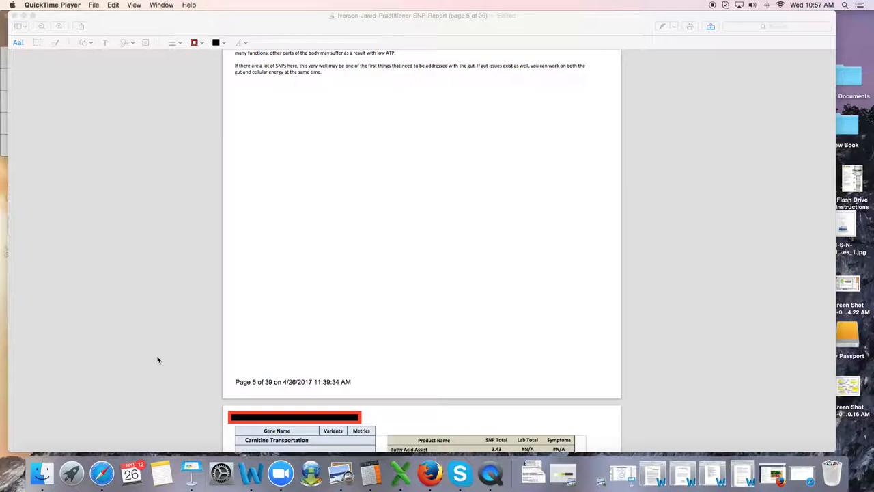
scroll(down, 3)
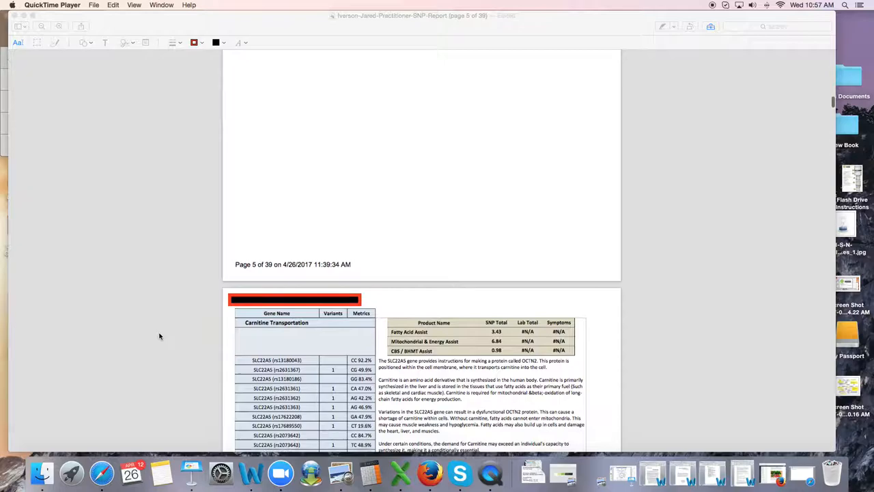
scroll(down, 3)
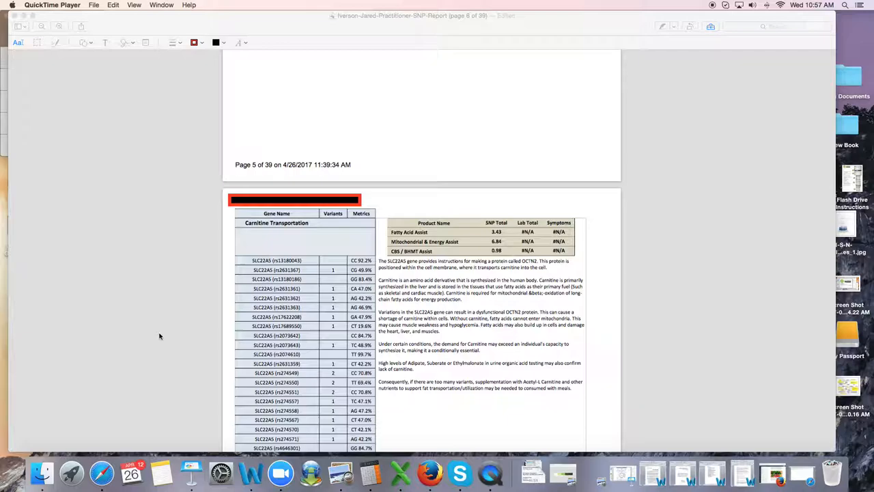
scroll(down, 3)
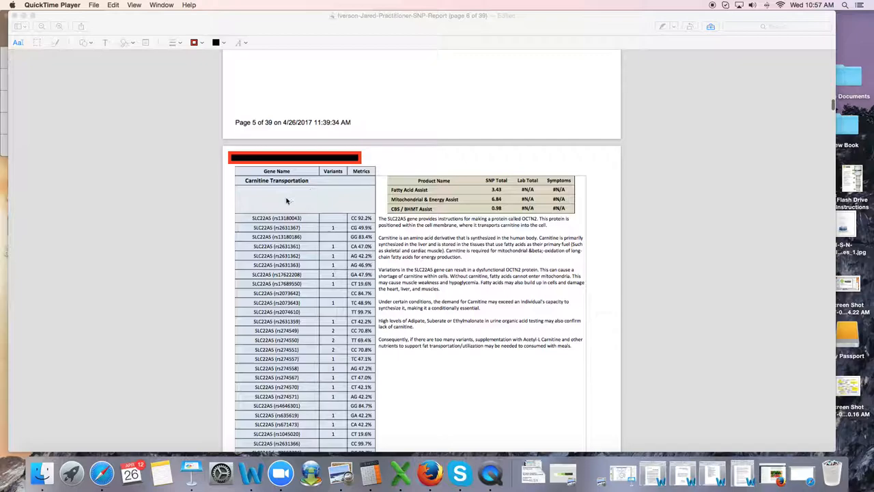
scroll(down, 3)
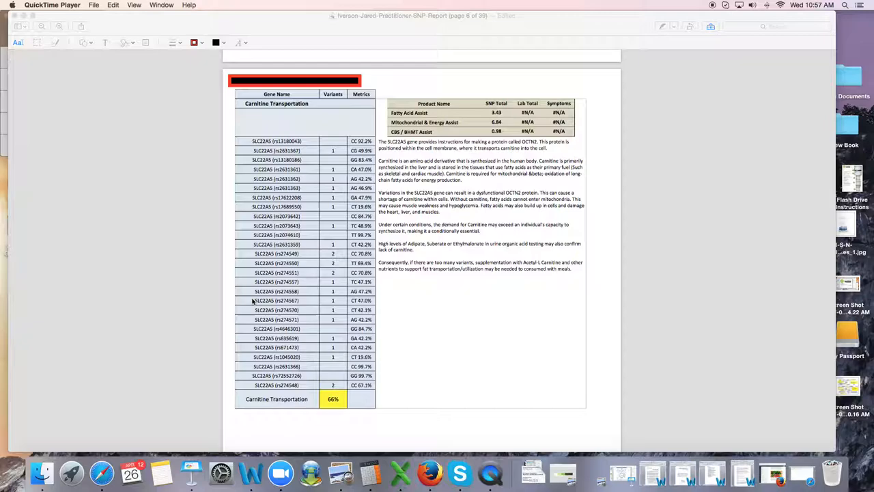
mouse_move(353, 205)
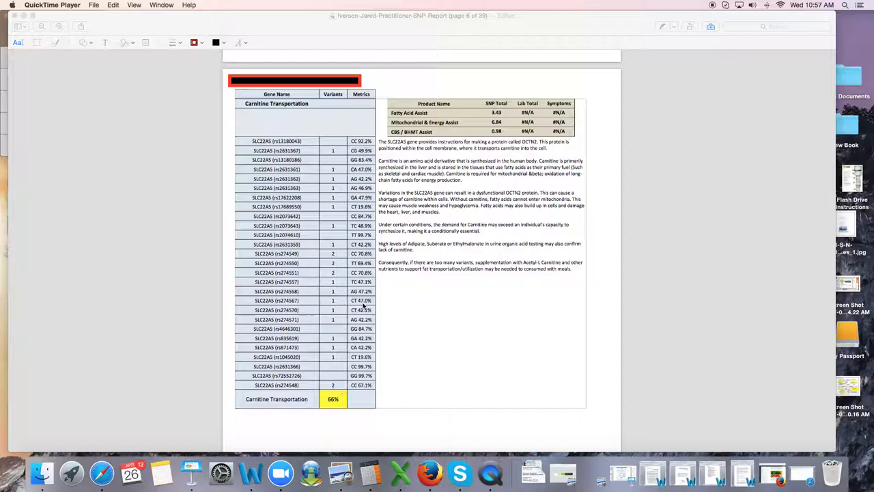
scroll(down, 3)
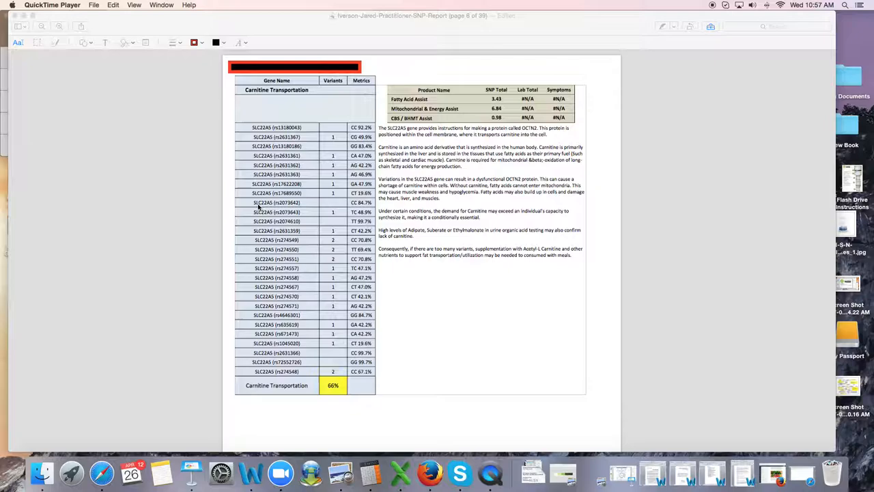
mouse_move(403, 109)
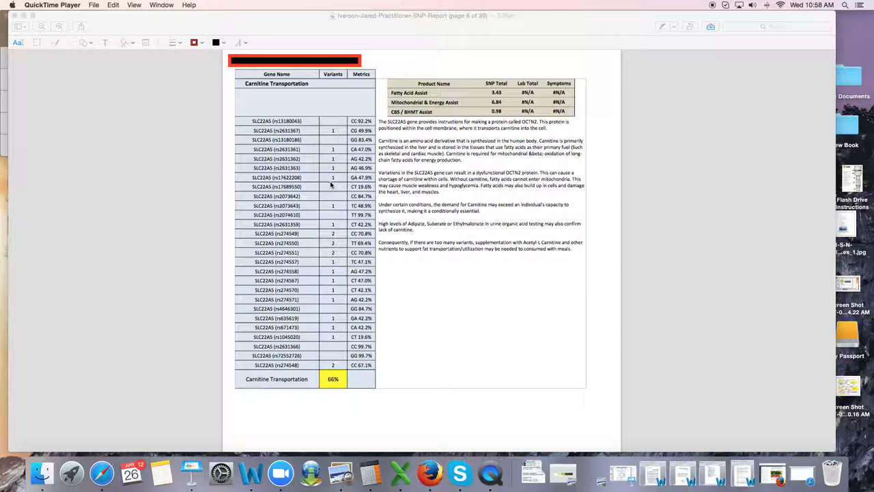
scroll(down, 3)
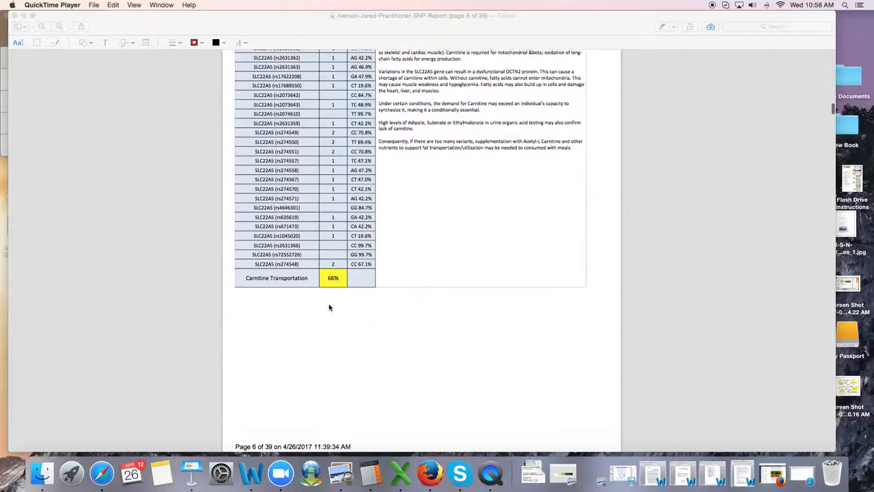
scroll(down, 3)
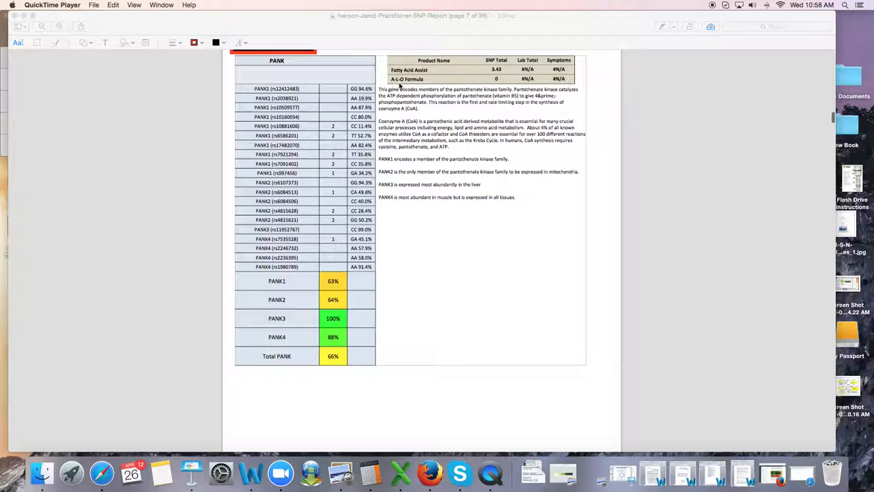
scroll(down, 3)
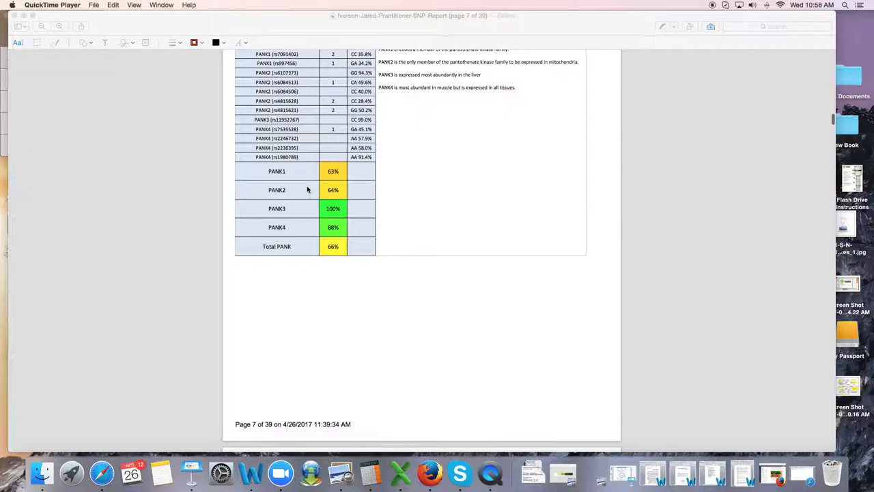
scroll(down, 3)
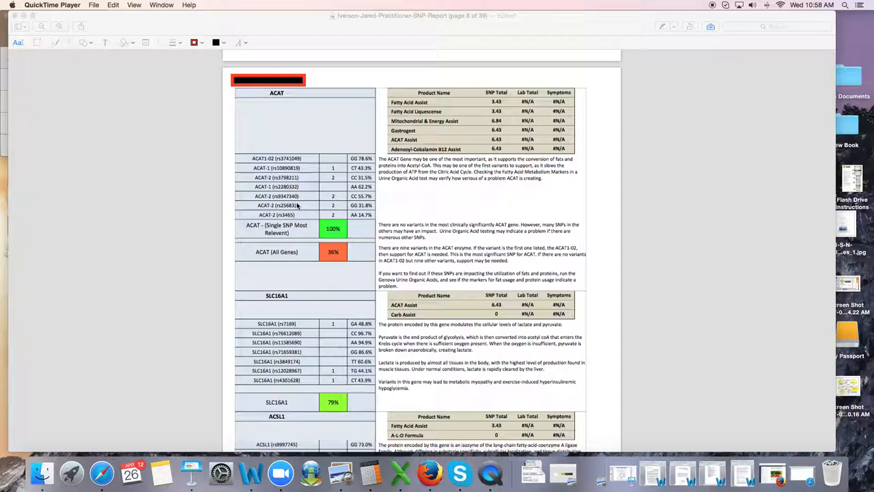
mouse_move(346, 219)
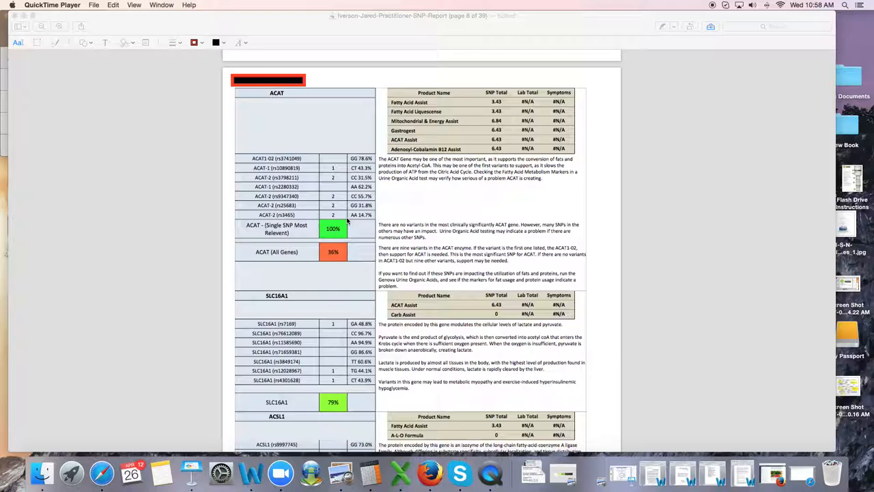
scroll(down, 3)
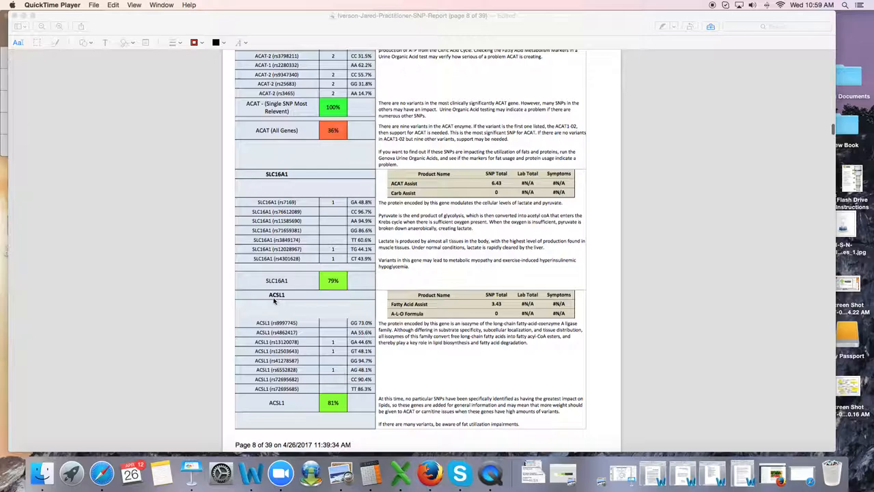
mouse_move(314, 169)
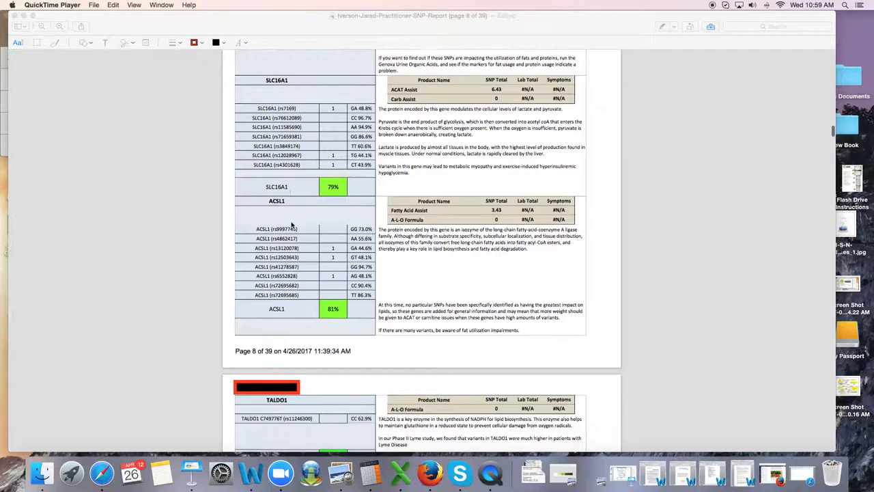
scroll(down, 3)
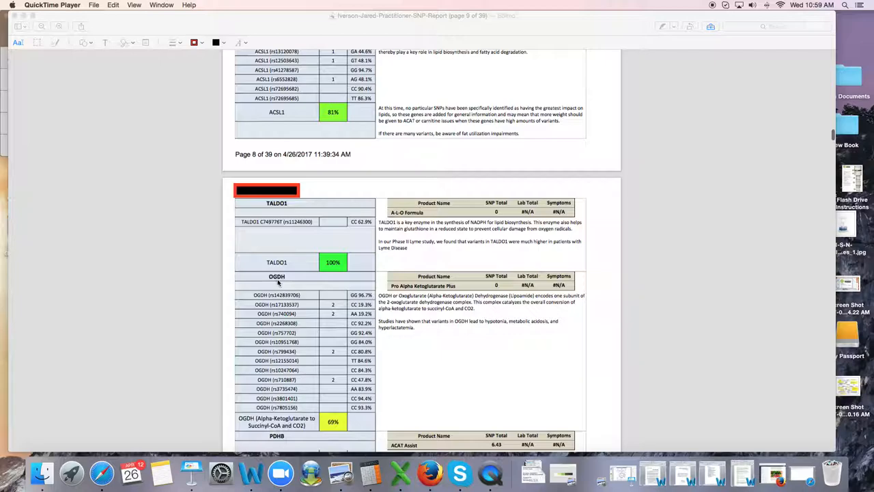
scroll(down, 3)
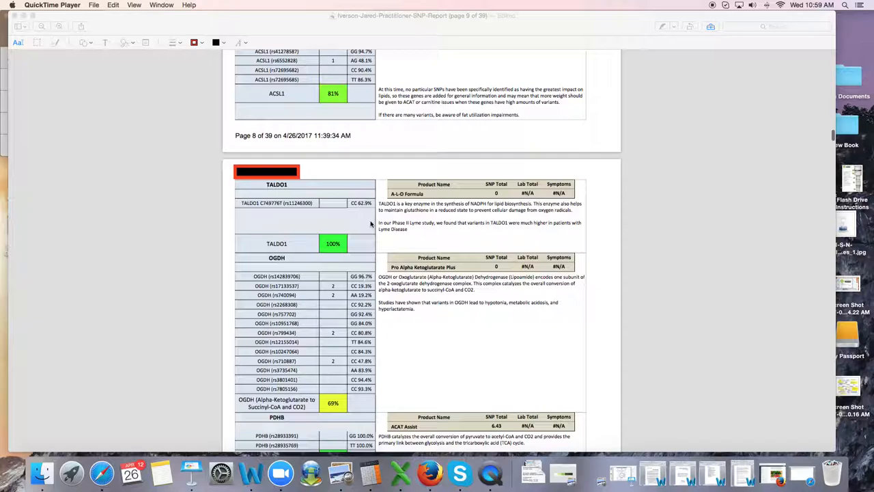
scroll(down, 3)
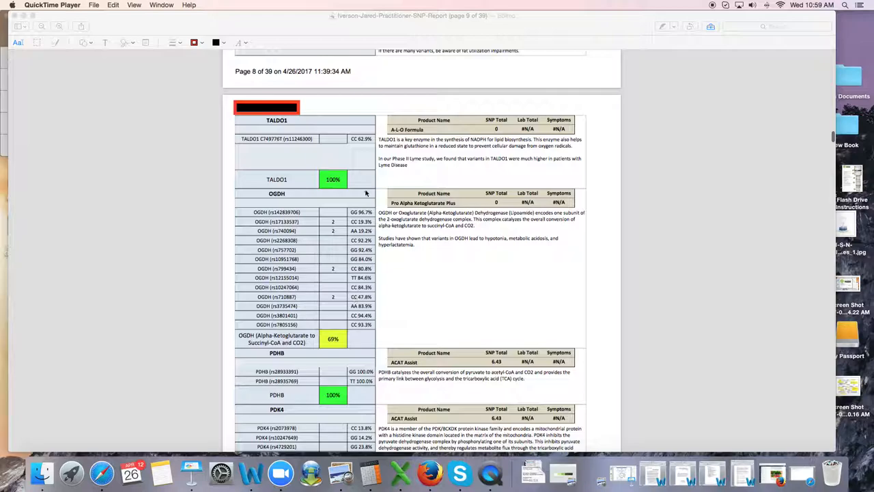
scroll(down, 3)
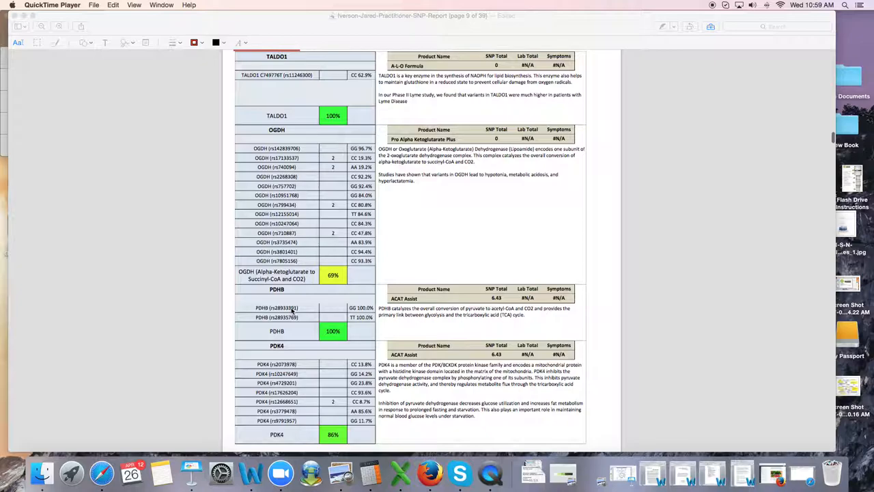
scroll(down, 3)
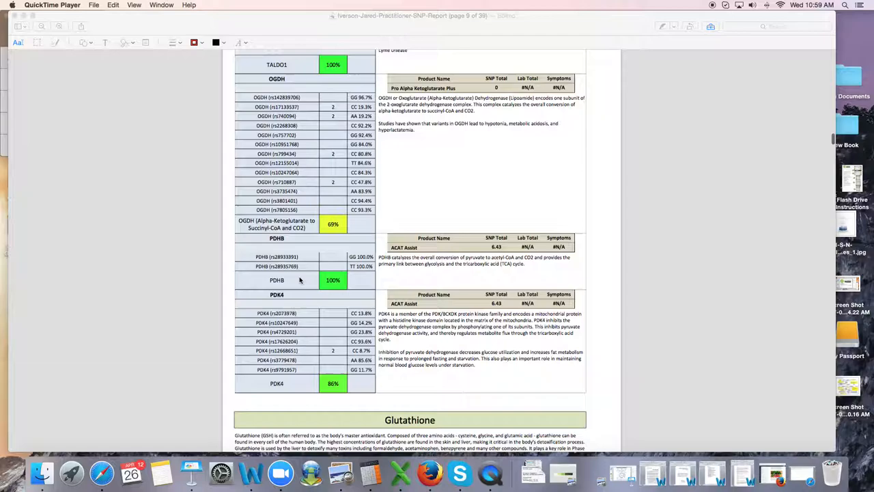